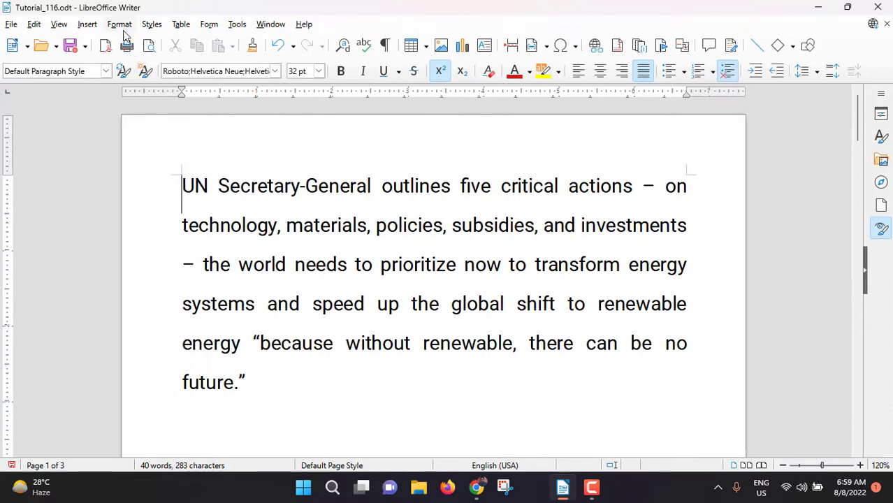
# Open the Page Style dialog for the Default Page Style from the Format menu.
pyautogui.click(119, 24)
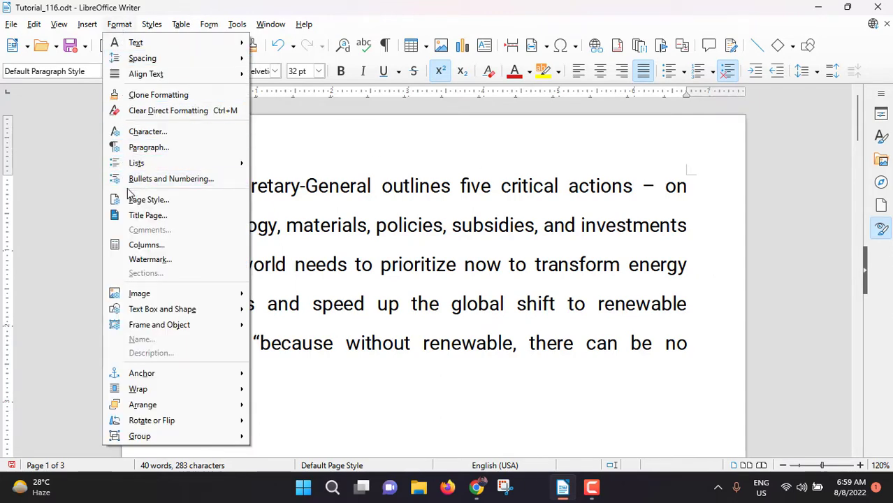
pyautogui.click(147, 199)
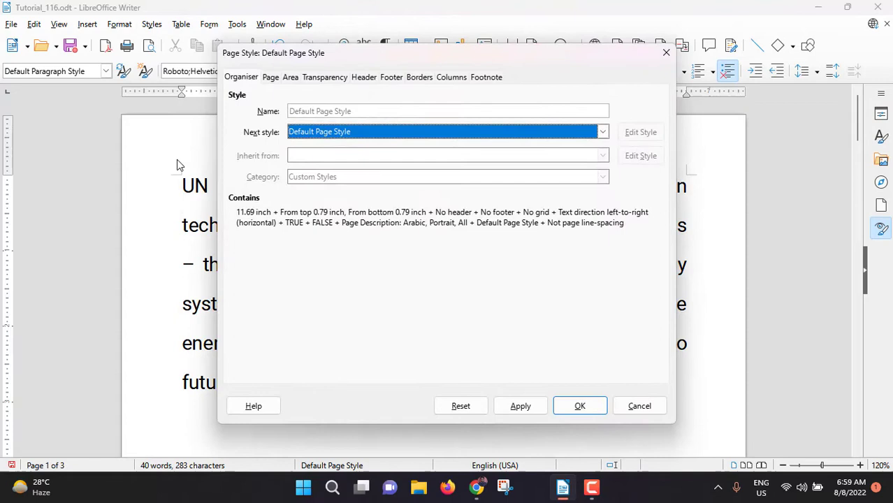
# Enter 300 as the default page height, keeping the 8.27" width, and apply it.
pyautogui.click(271, 77)
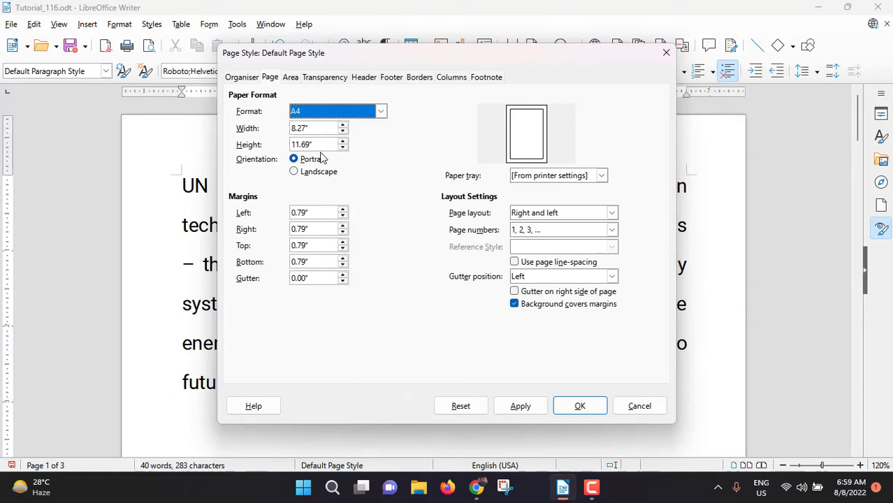
pyautogui.moveTo(322, 150)
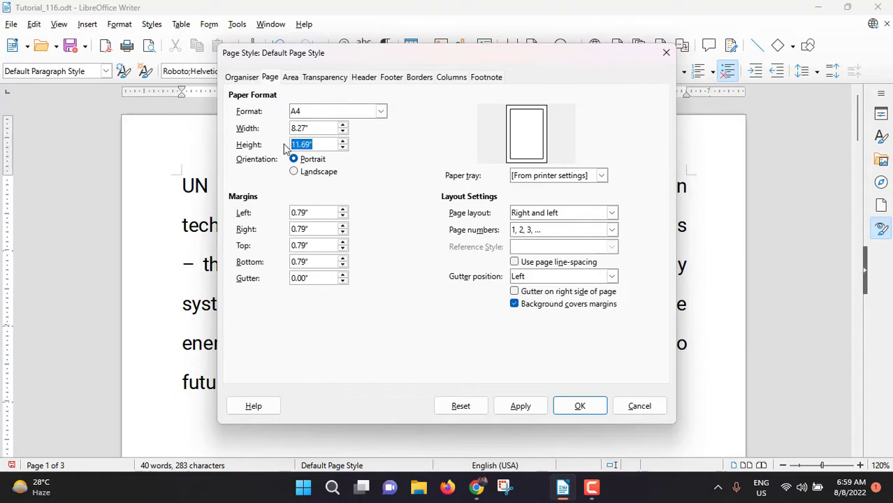
pyautogui.write('300')
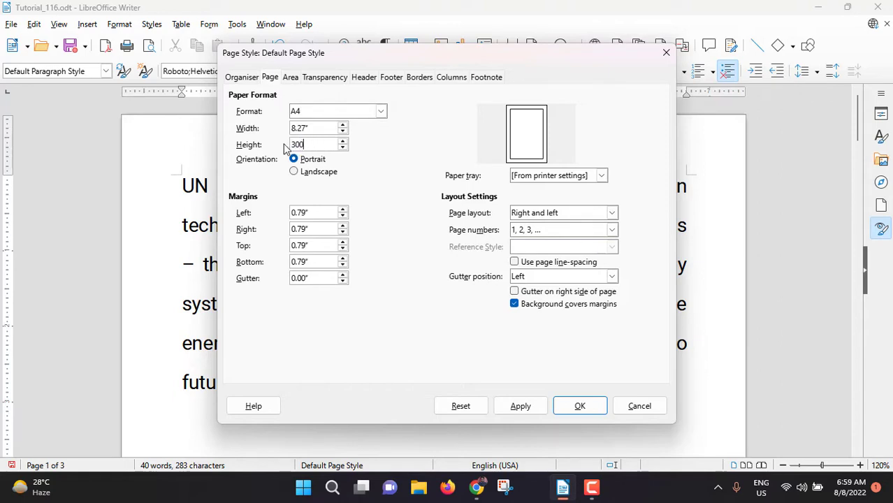
pyautogui.click(520, 407)
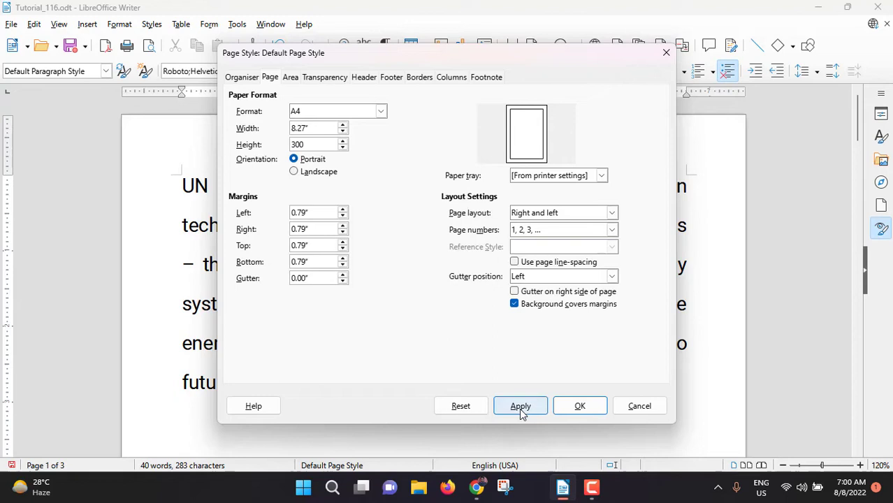
pyautogui.click(521, 406)
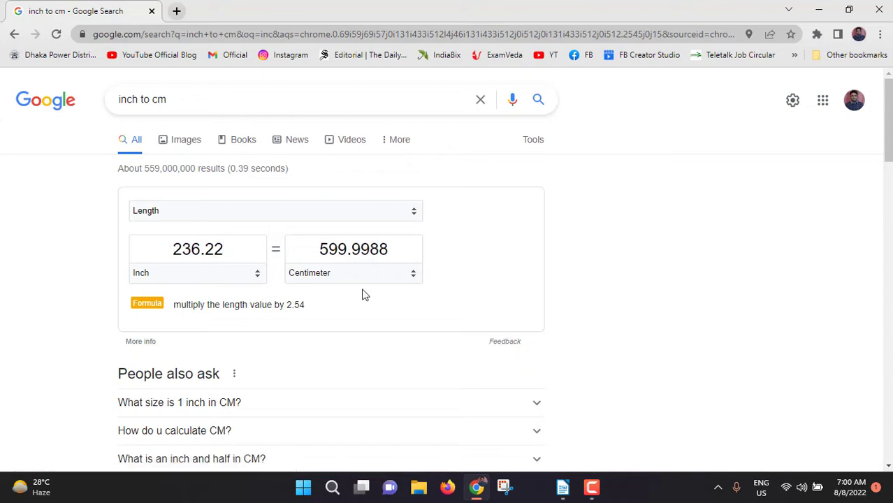
pyautogui.moveTo(390, 270)
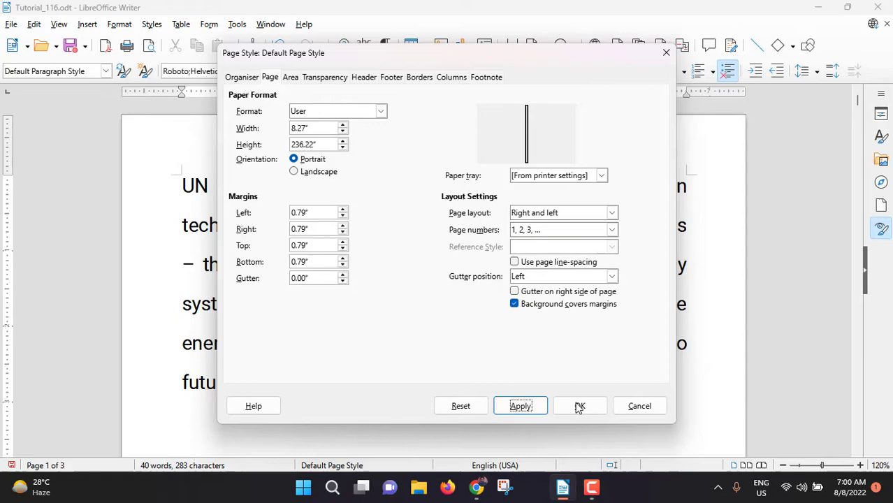
# Confirm the 8.27" by 236.22" page size and close the Page Style dialog.
pyautogui.click(580, 406)
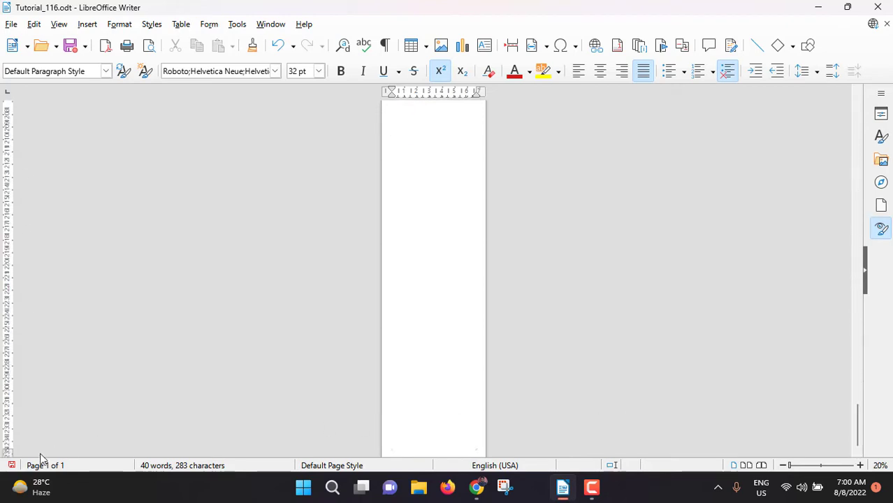
pyautogui.moveTo(18, 460)
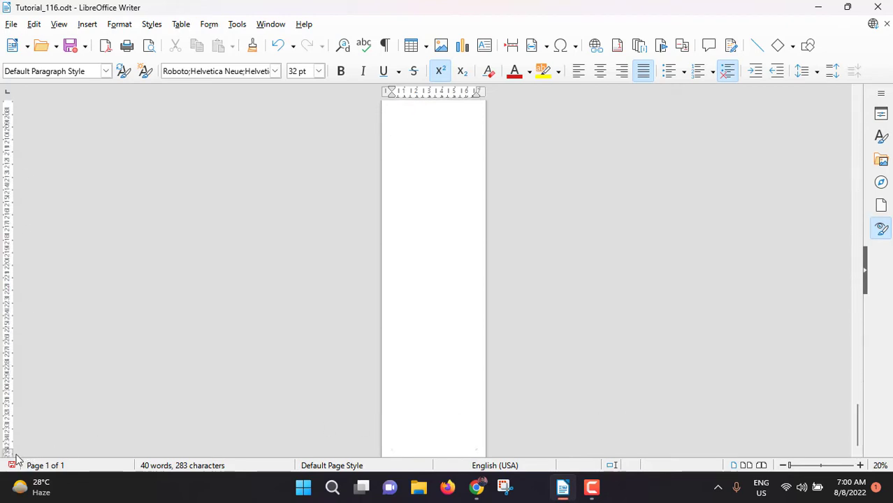
pyautogui.moveTo(715, 336)
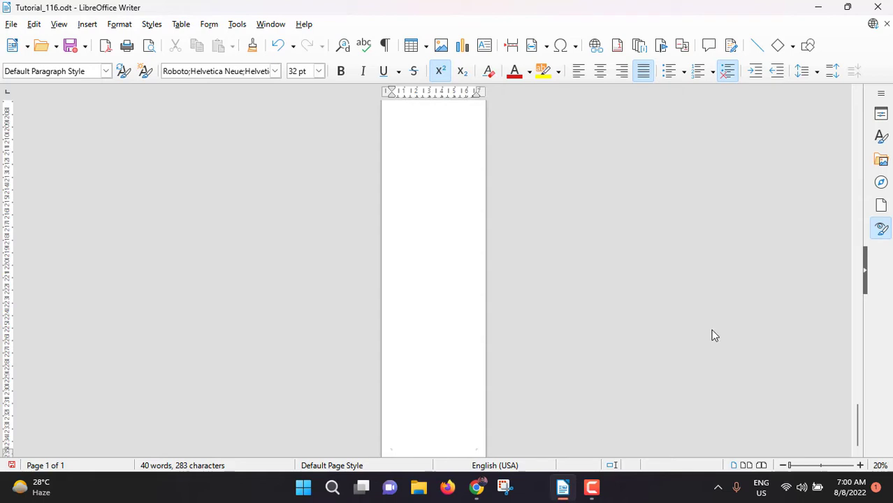